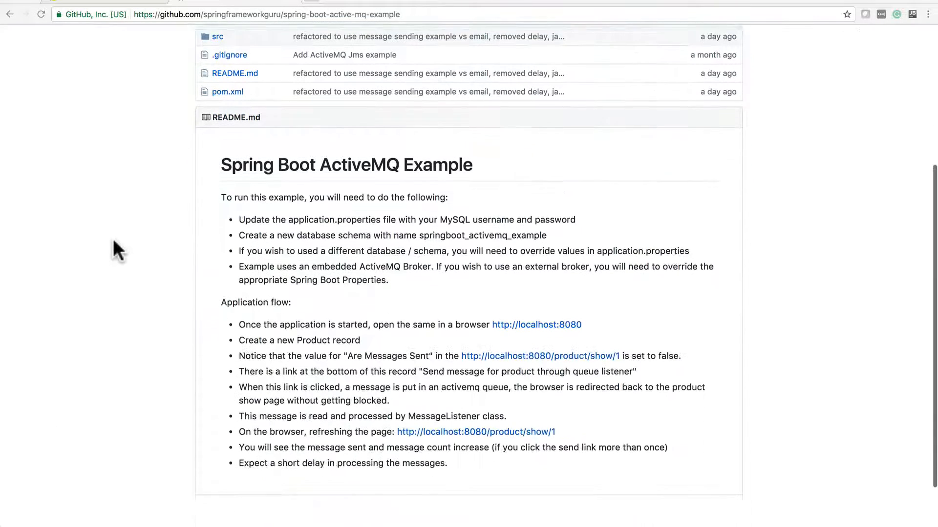
Scroll through SpringBootActiveMQApplication to the PRODUCT_MESSAGE_QUEUE constant and jmsFactory bean.
scroll("down", 3)
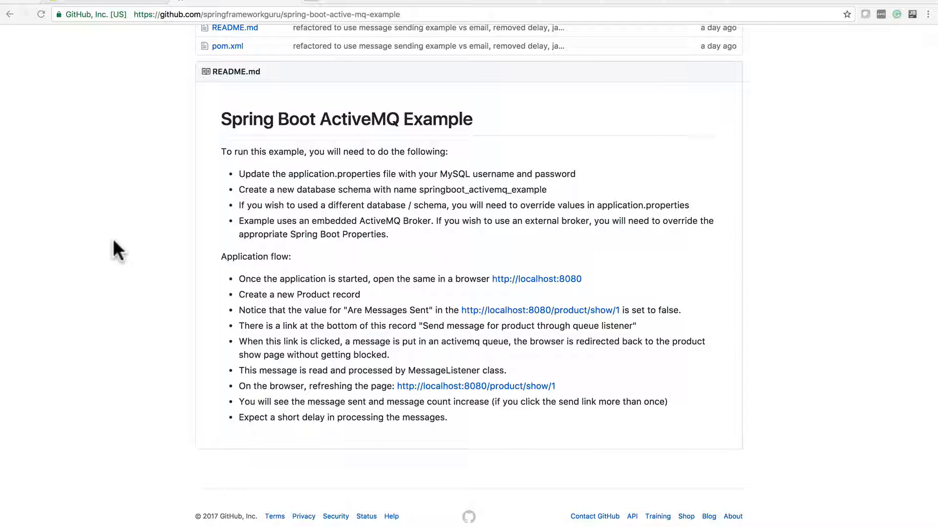
mouse_move(109, 253)
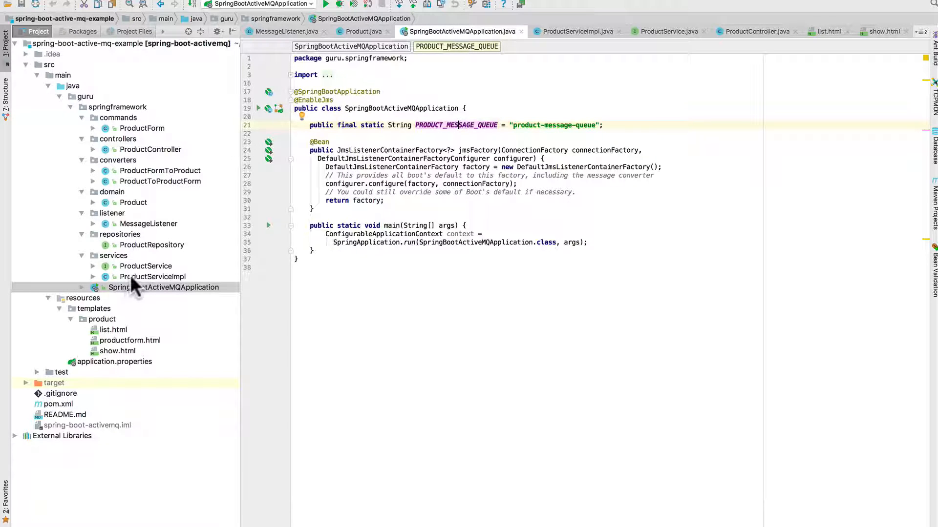
Open ProductServiceImpl and scroll to sendMessage using jmsTemplate.convertAndSend.
double_click(153, 277)
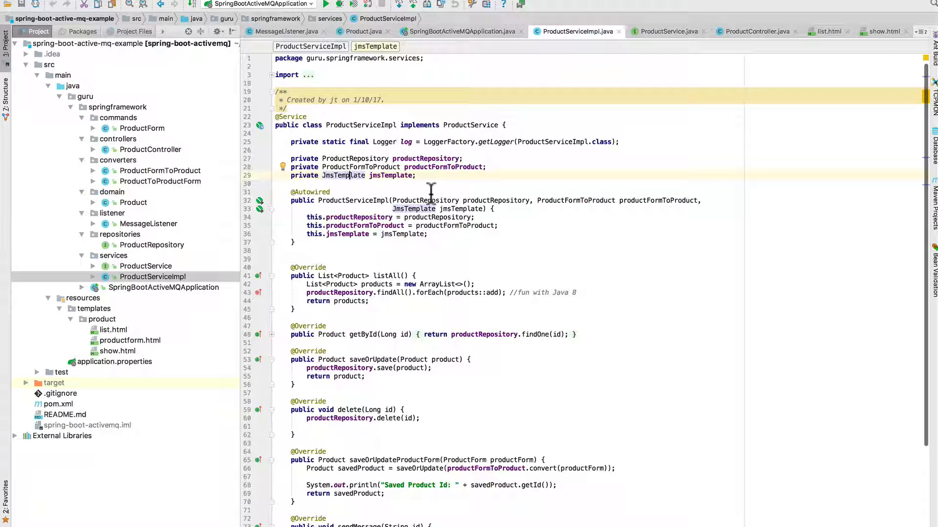
scroll("down", 3)
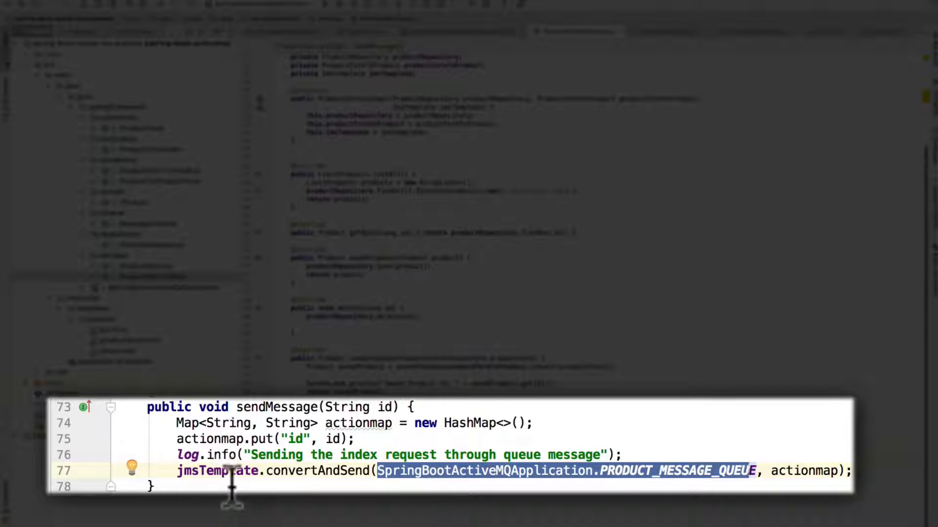
mouse_move(158, 478)
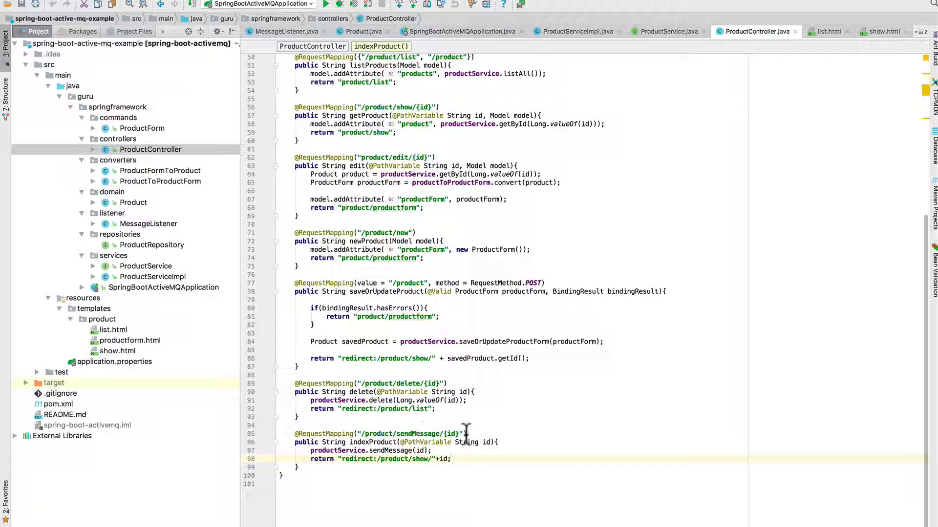
mouse_move(456, 442)
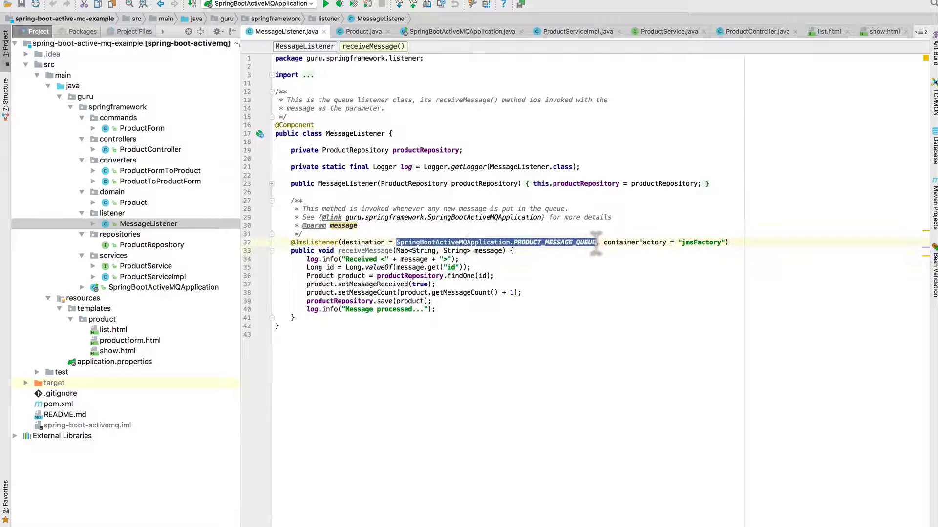
mouse_move(591, 266)
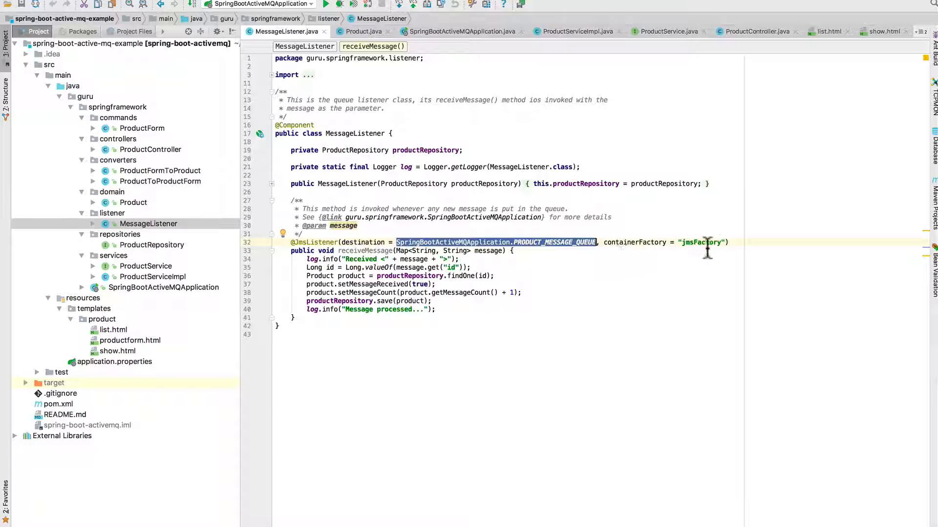
left_click(706, 242)
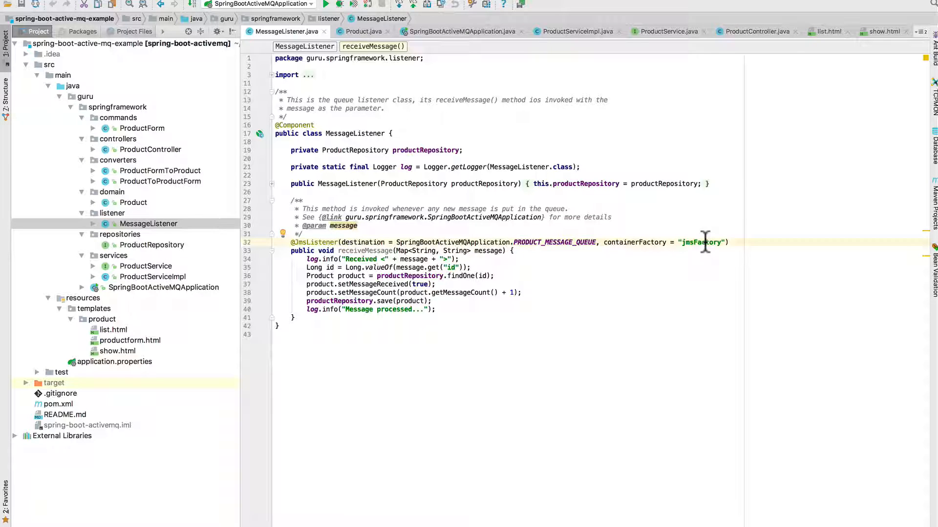
mouse_move(677, 229)
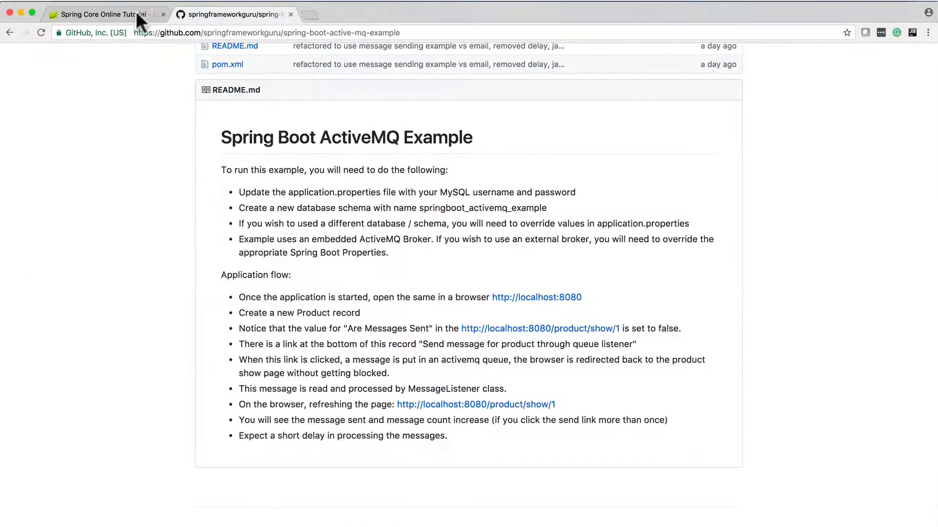
Fill the new product form with price 22 and image URL asdf, then submit.
left_click(107, 13)
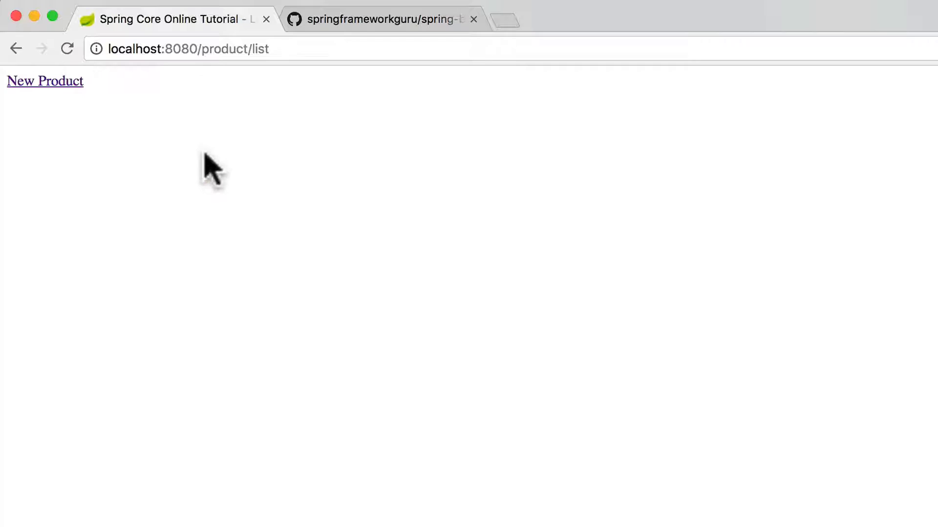
left_click(45, 81)
type("new product")
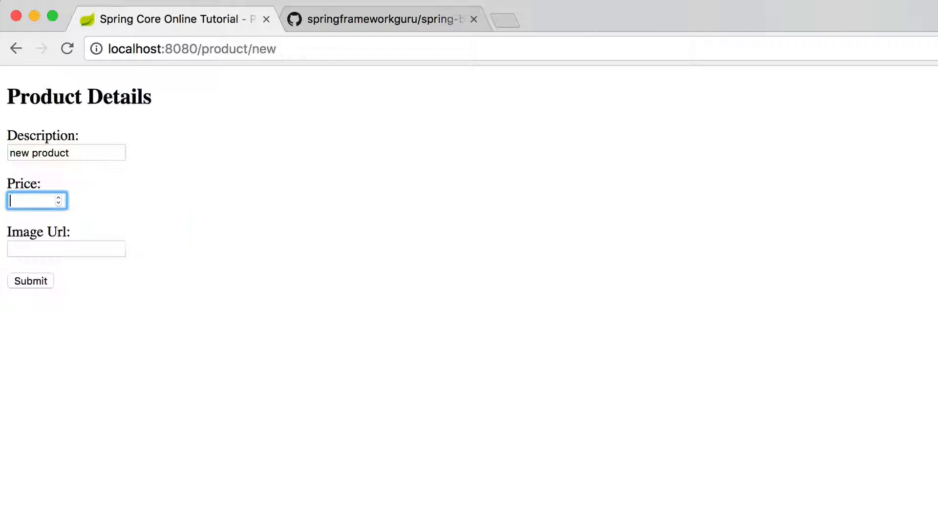
type("22")
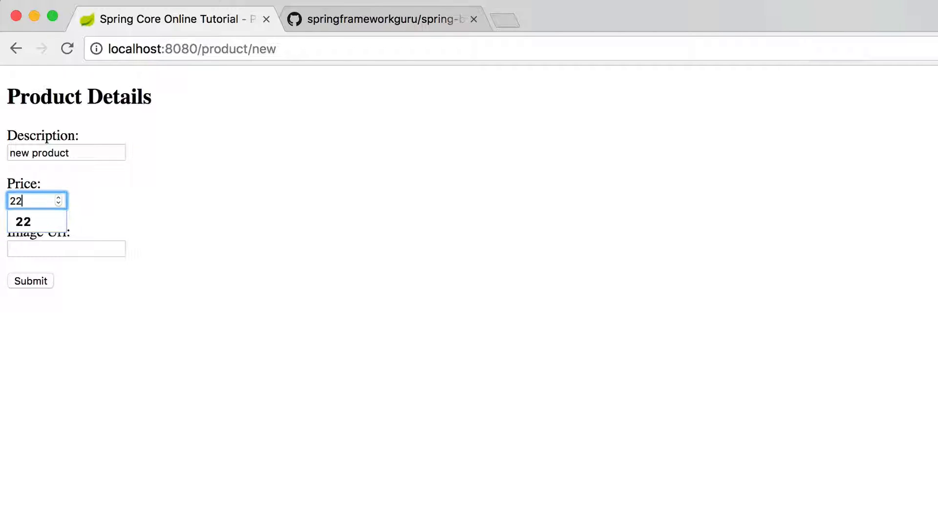
type("asdfsadf")
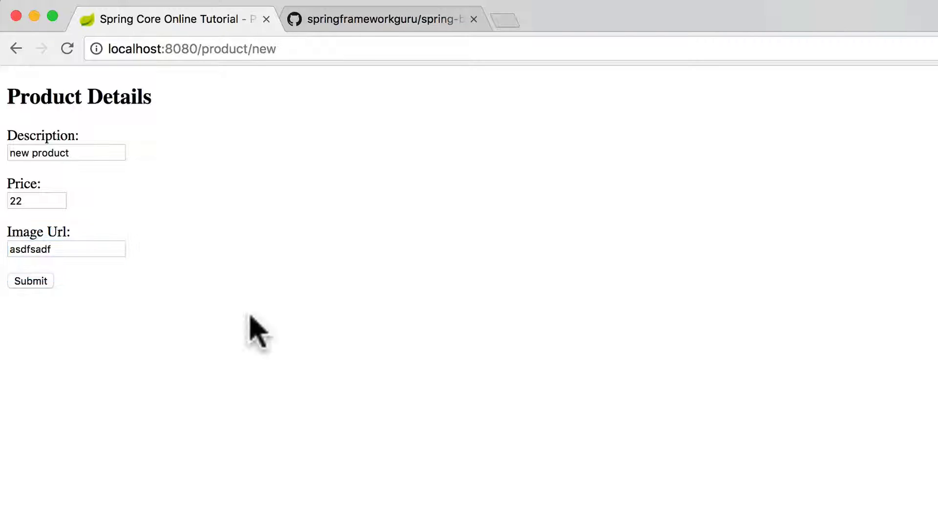
left_click(30, 280)
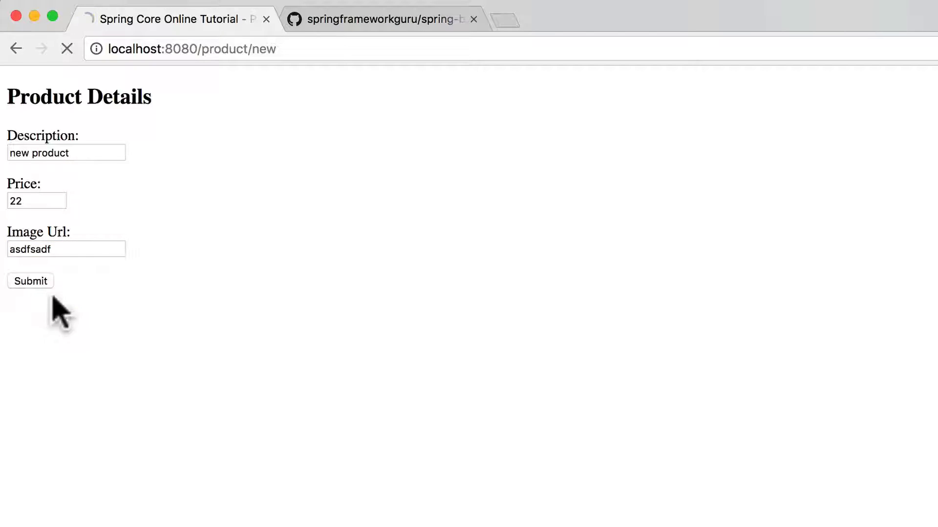
View product 1's show page: price 22.00, messages sent false, count 0.
left_click(30, 281)
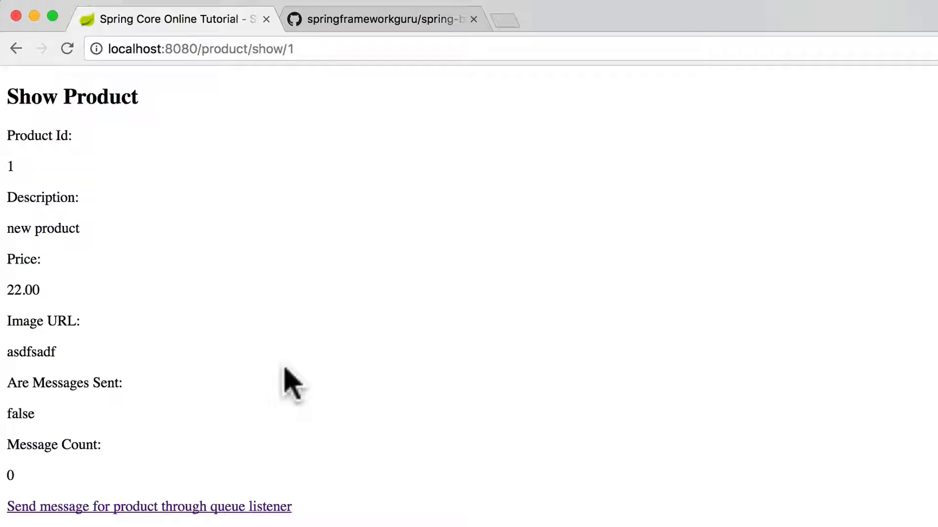
mouse_move(17, 411)
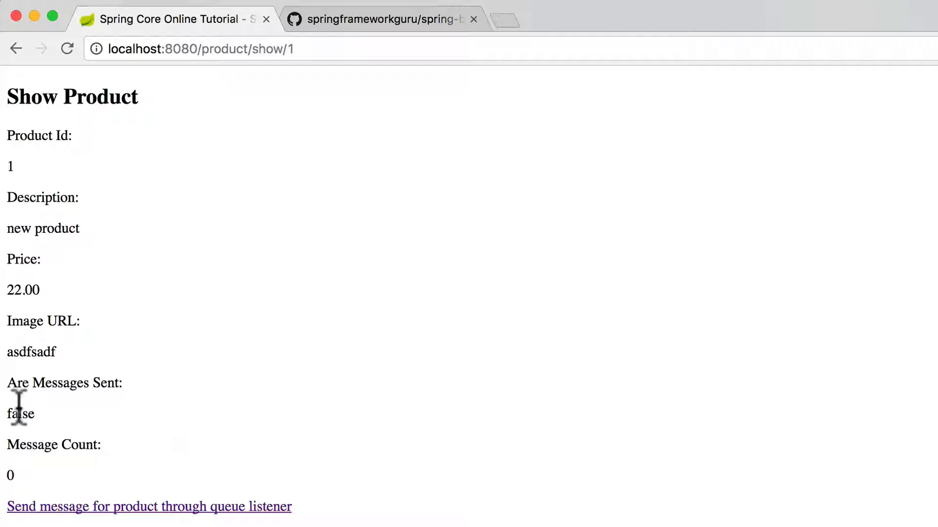
double_click(22, 414)
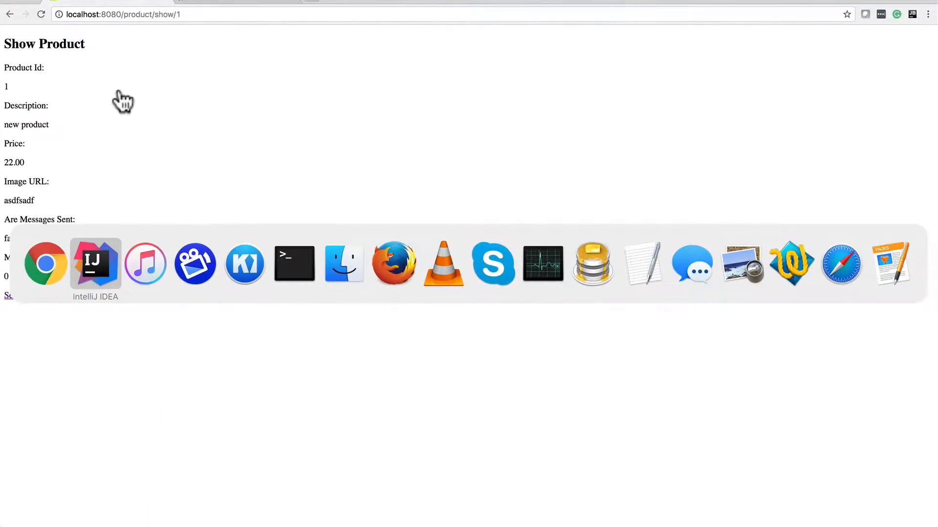
left_click(95, 263)
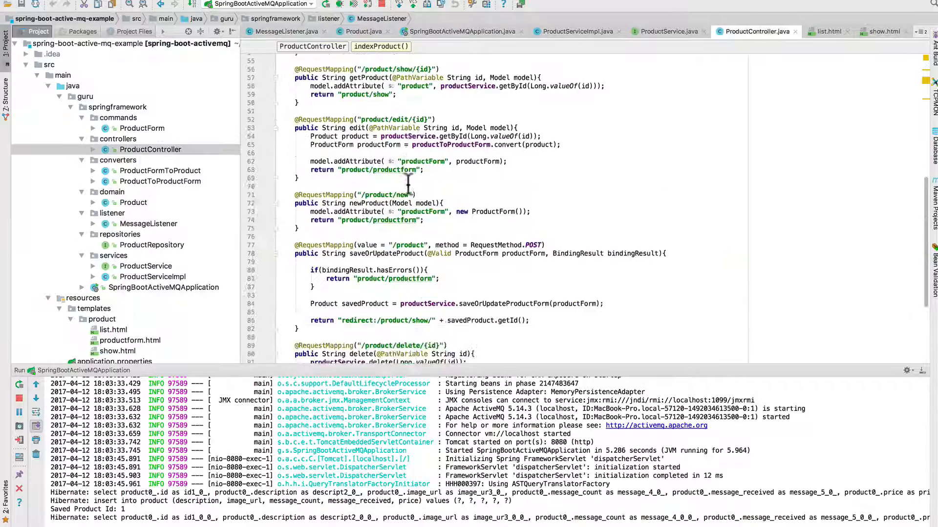
scroll("down", 3)
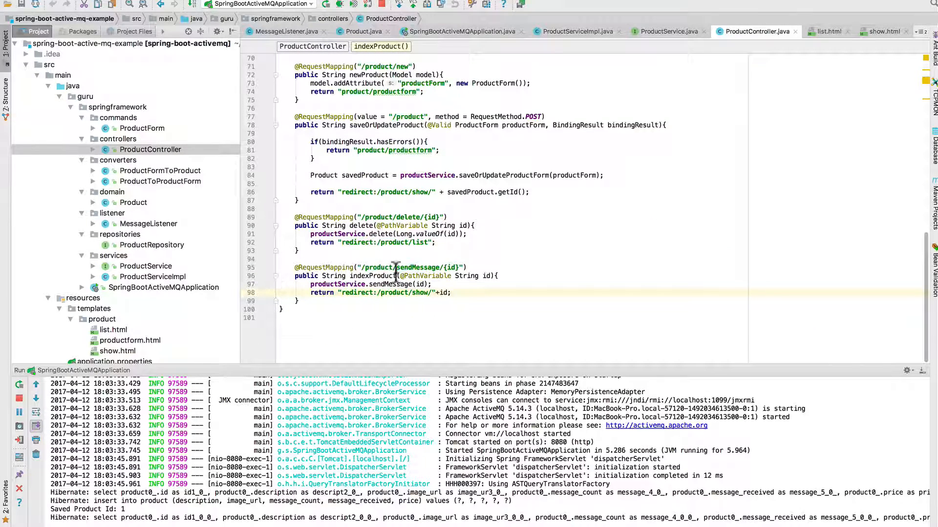
mouse_move(345, 276)
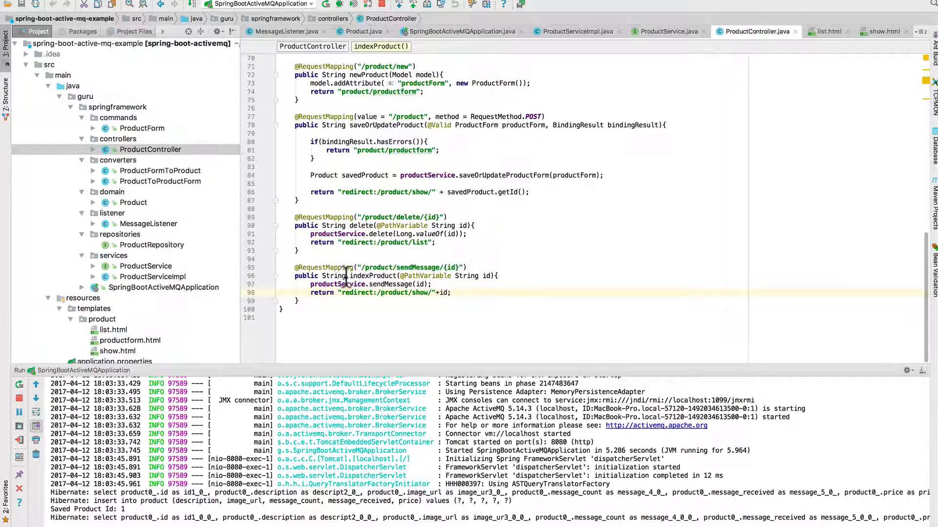
mouse_move(404, 293)
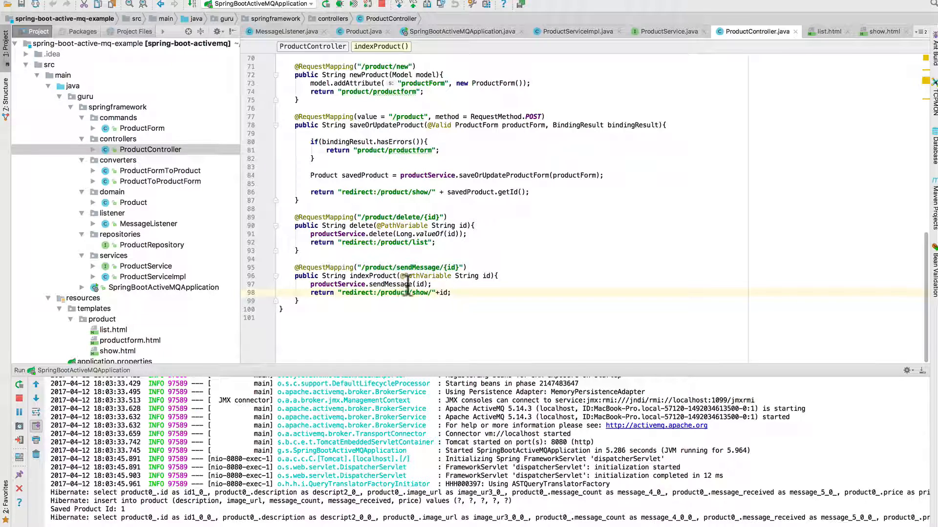
mouse_move(469, 293)
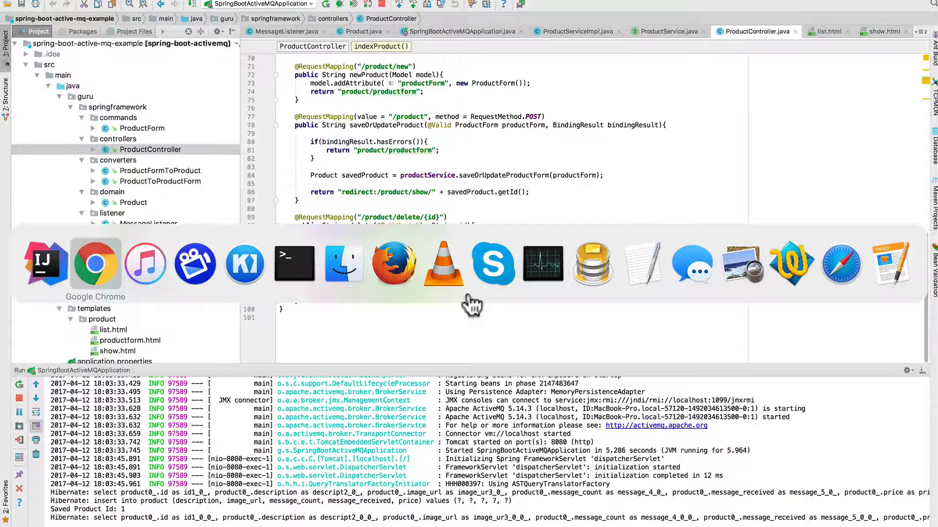
Send product 1's messages through the queue listener and reload to see count 2.
left_click(96, 264)
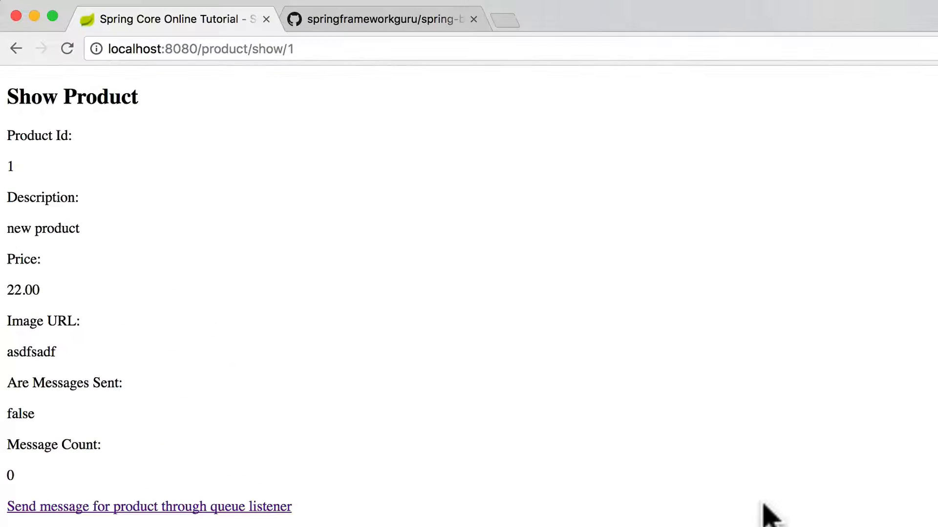
mouse_move(139, 238)
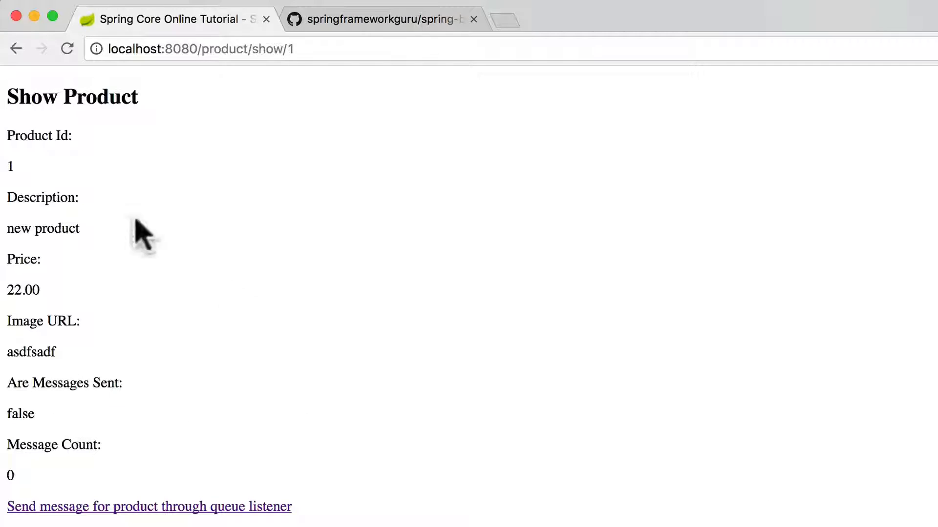
mouse_move(18, 458)
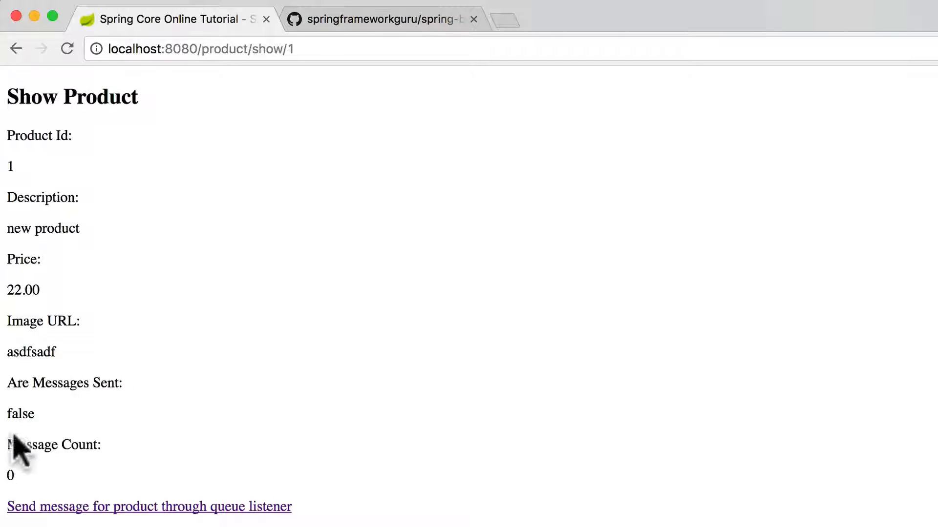
mouse_move(247, 495)
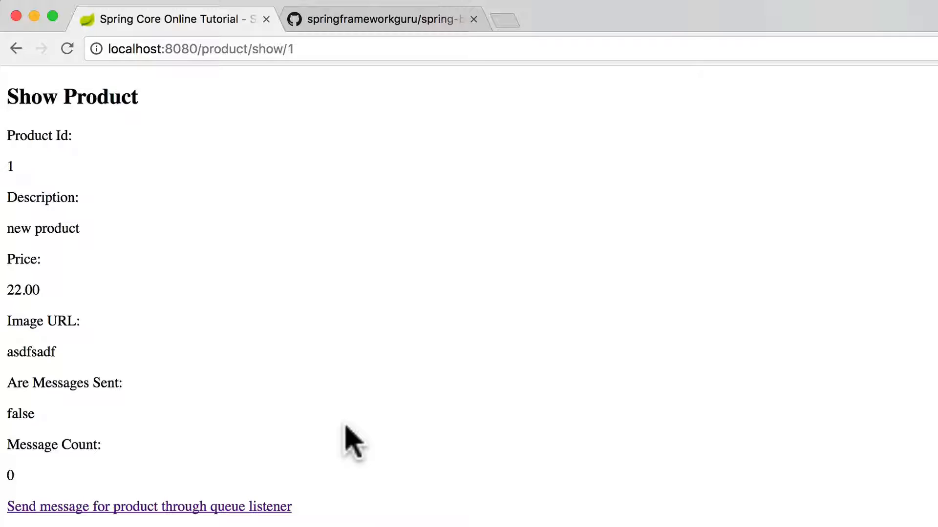
double_click(21, 414)
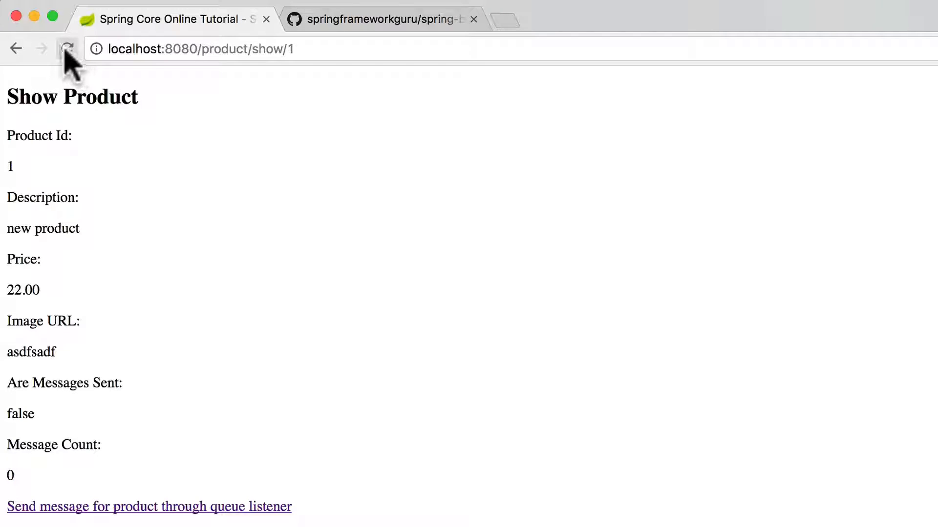
left_click(66, 48)
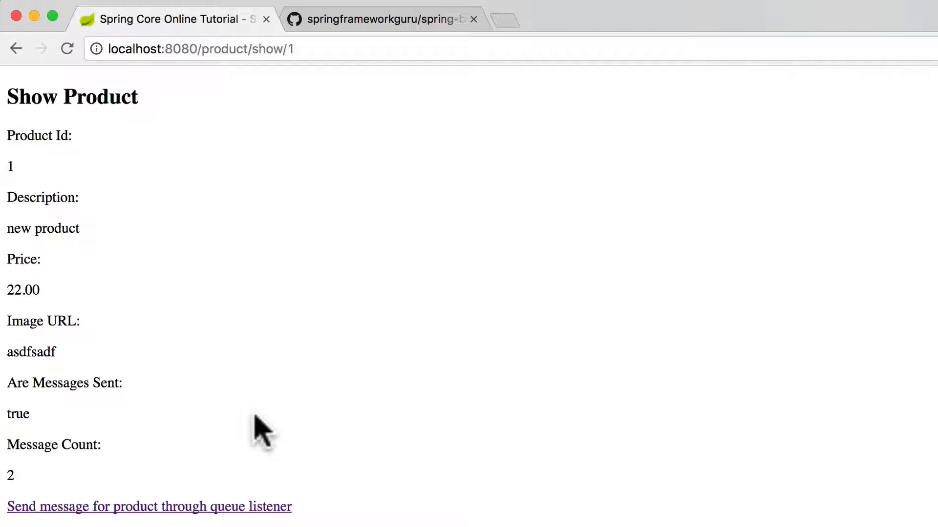
Reload and send more product 1 messages, raising the message count to 5.
left_click(68, 49)
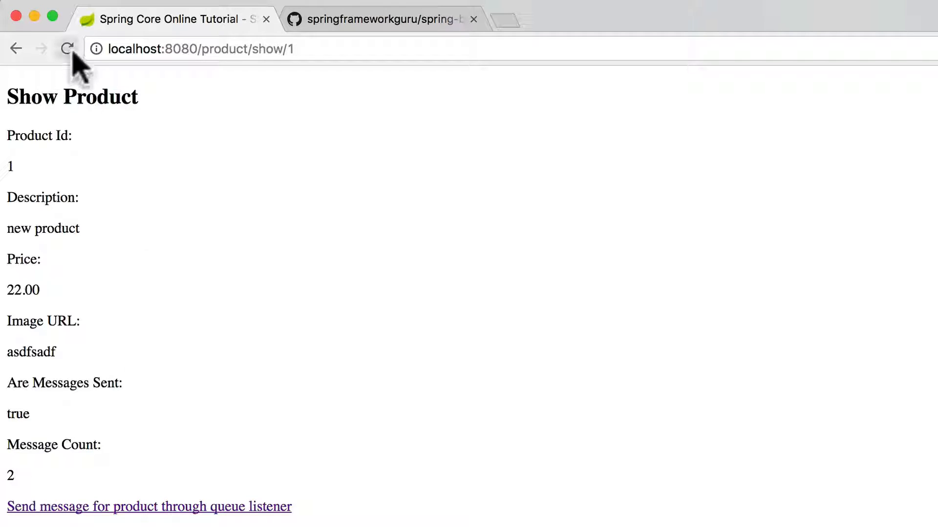
left_click(68, 49)
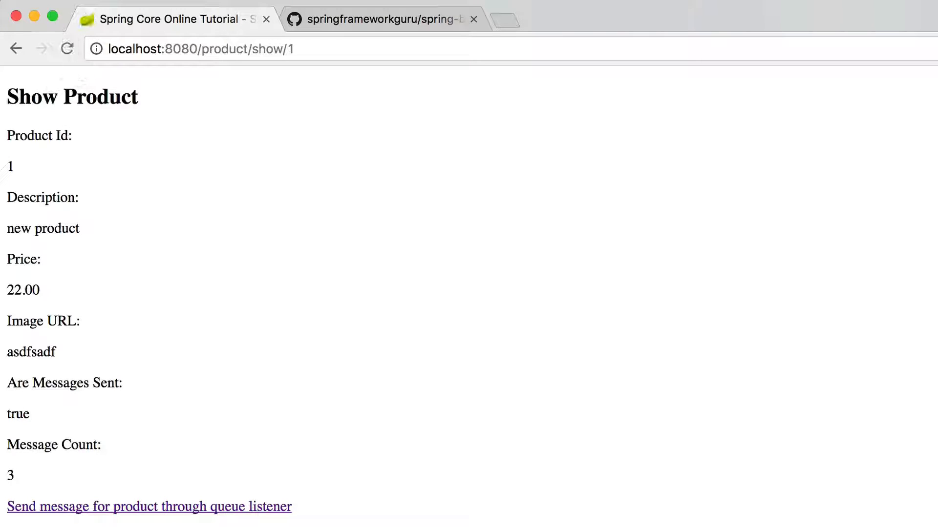
mouse_move(102, 80)
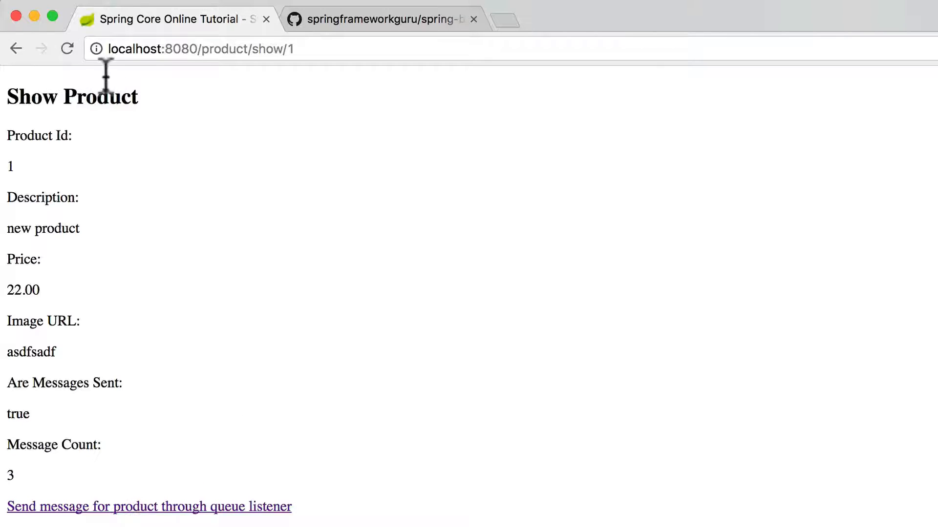
left_click(146, 506)
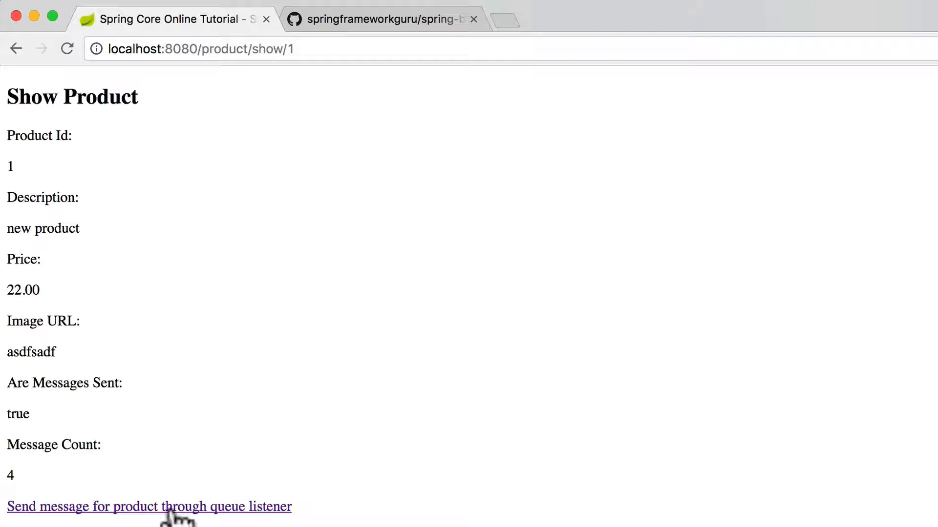
left_click(170, 506)
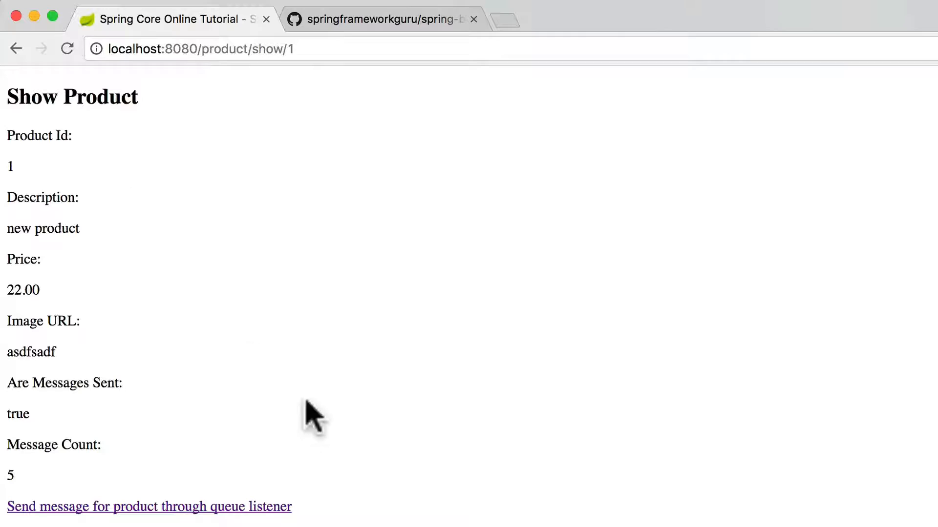
mouse_move(308, 417)
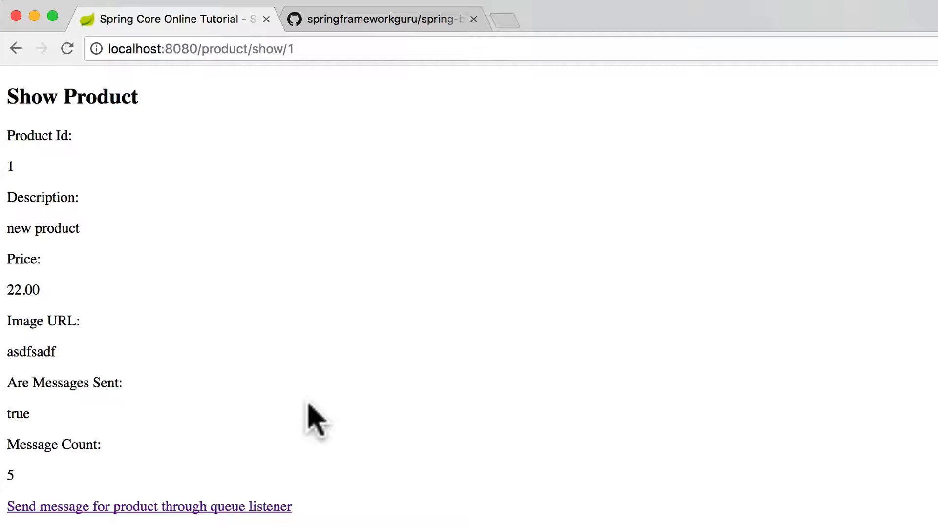
mouse_move(490, 259)
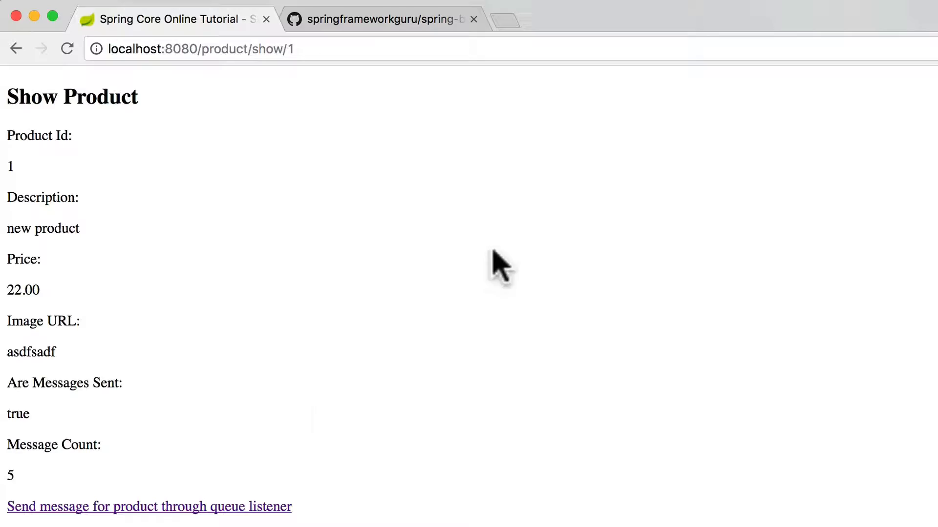
Return to the spring-boot-active-mq-example GitHub repo and scroll to its top.
left_click(382, 19)
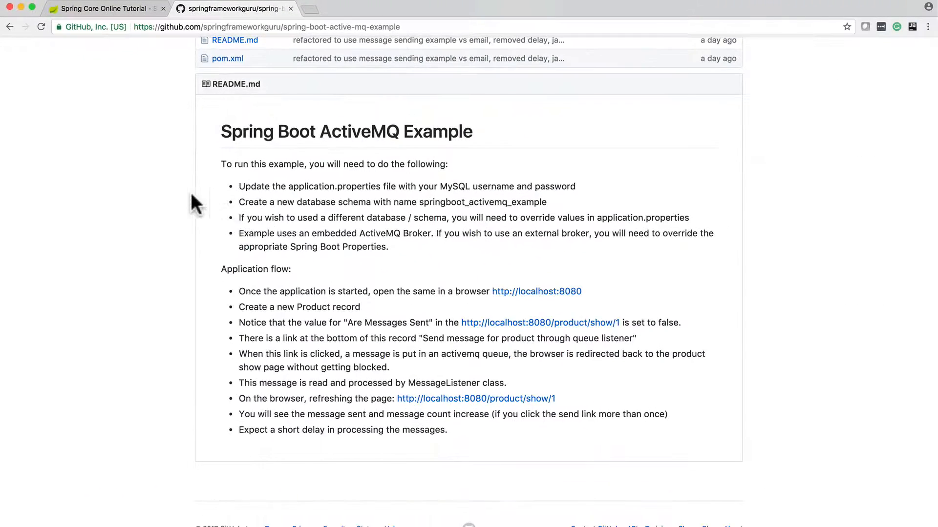
scroll("up", 3)
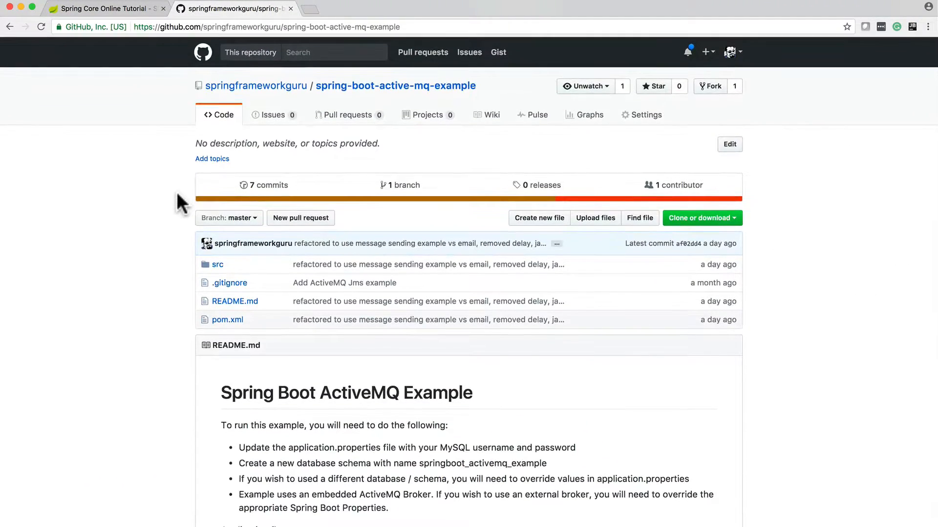